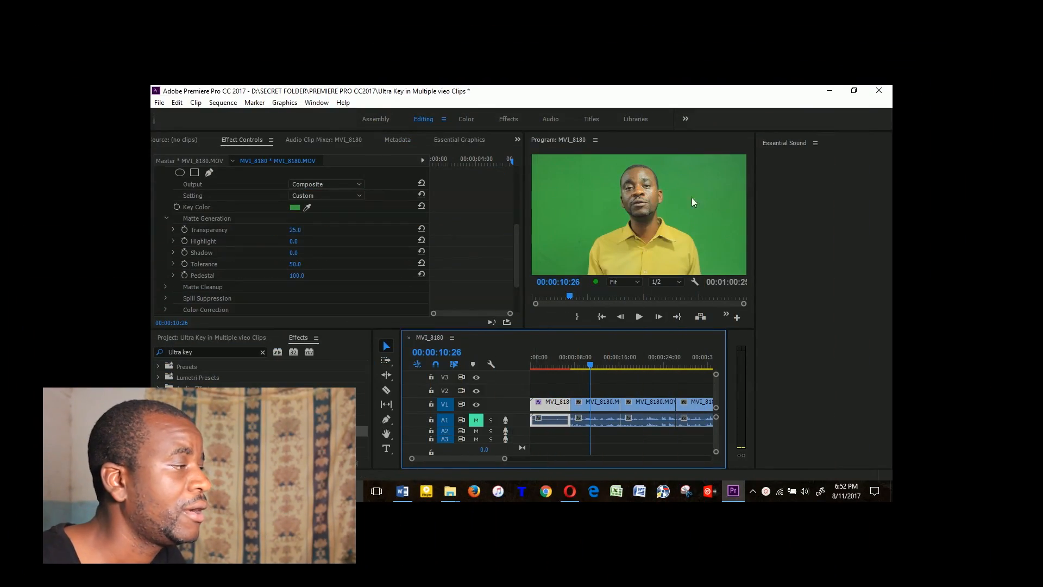
{"action": "mouse_move", "coordinate": [585, 212]}
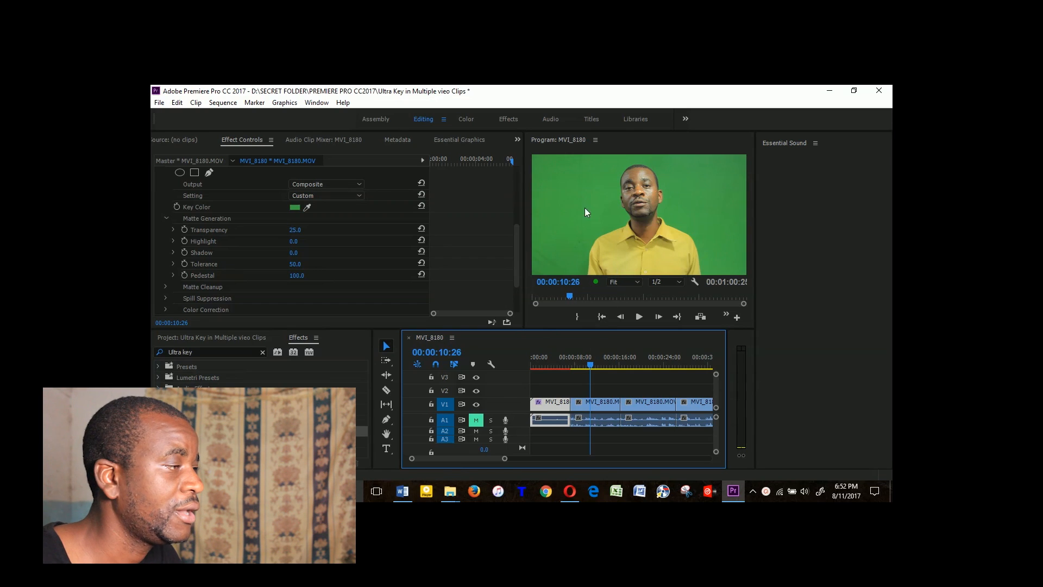
{"action": "mouse_move", "coordinate": [595, 213]}
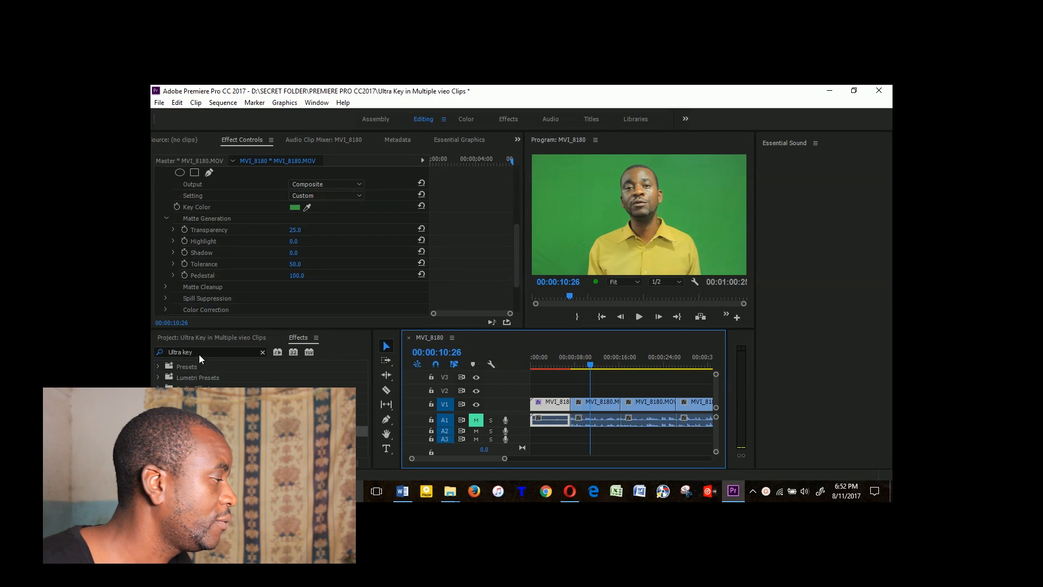
Select the green-screen clips on the V1 track after the first one.
{"action": "double_click", "coordinate": [206, 351]}
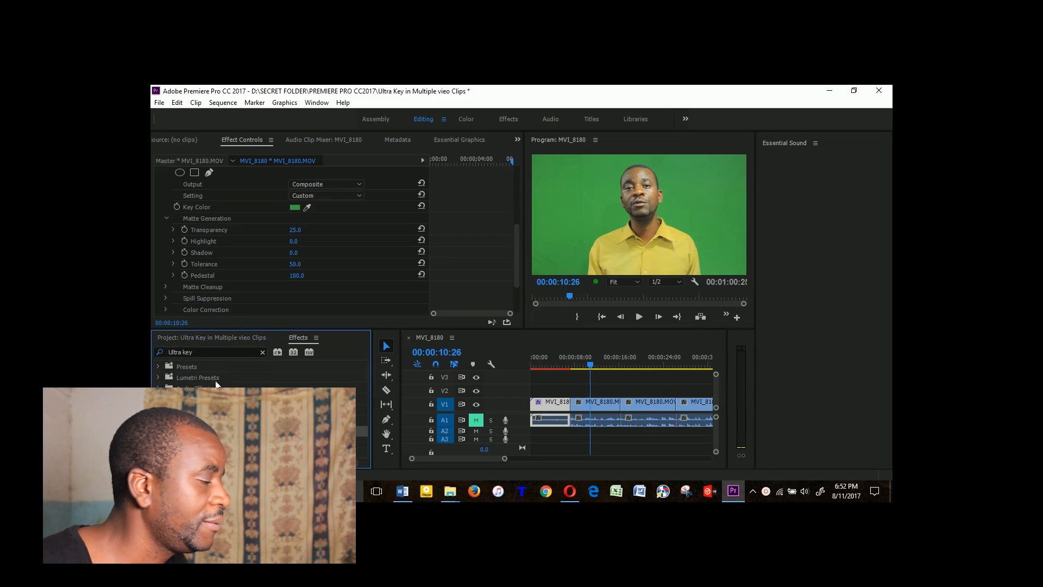
{"action": "mouse_move", "coordinate": [476, 390]}
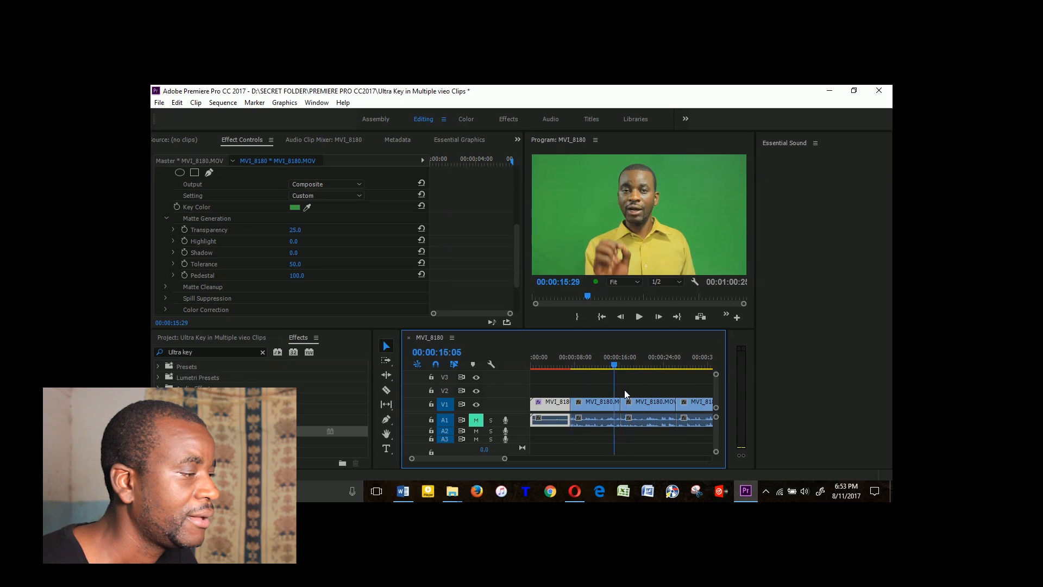
{"action": "left_click", "coordinate": [622, 364]}
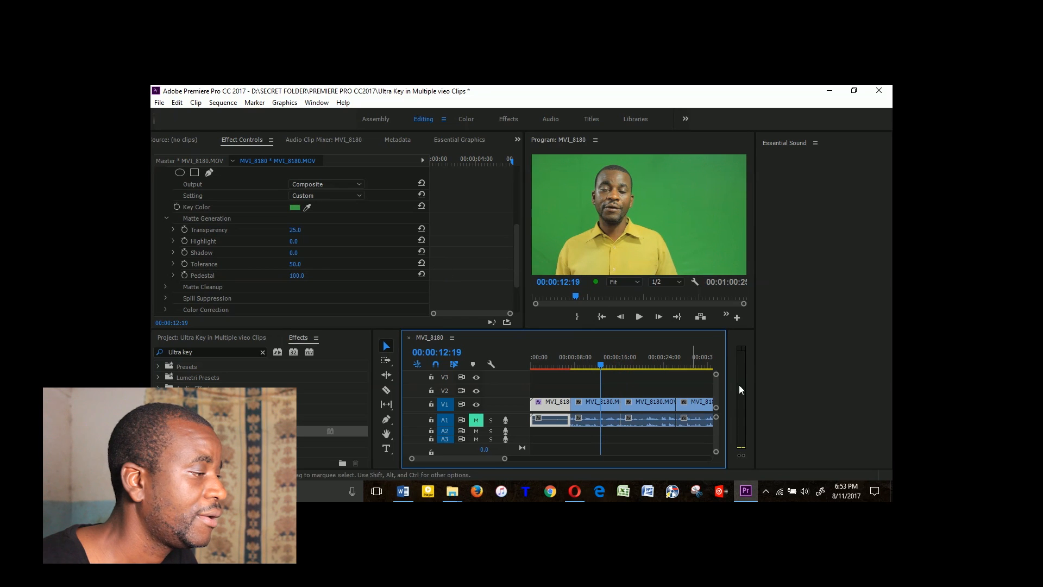
{"action": "left_click", "coordinate": [592, 401]}
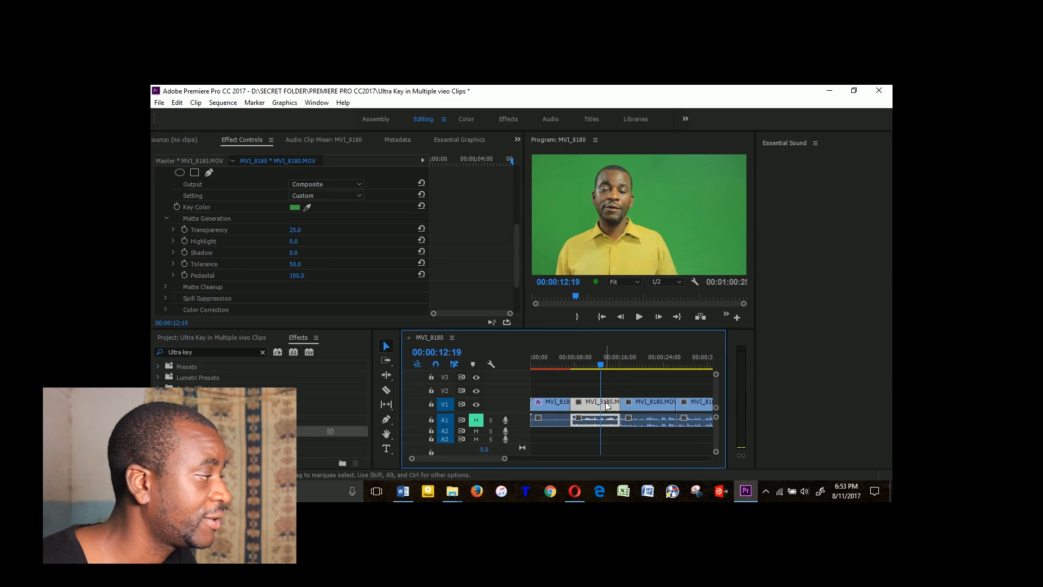
{"action": "left_click", "coordinate": [602, 404]}
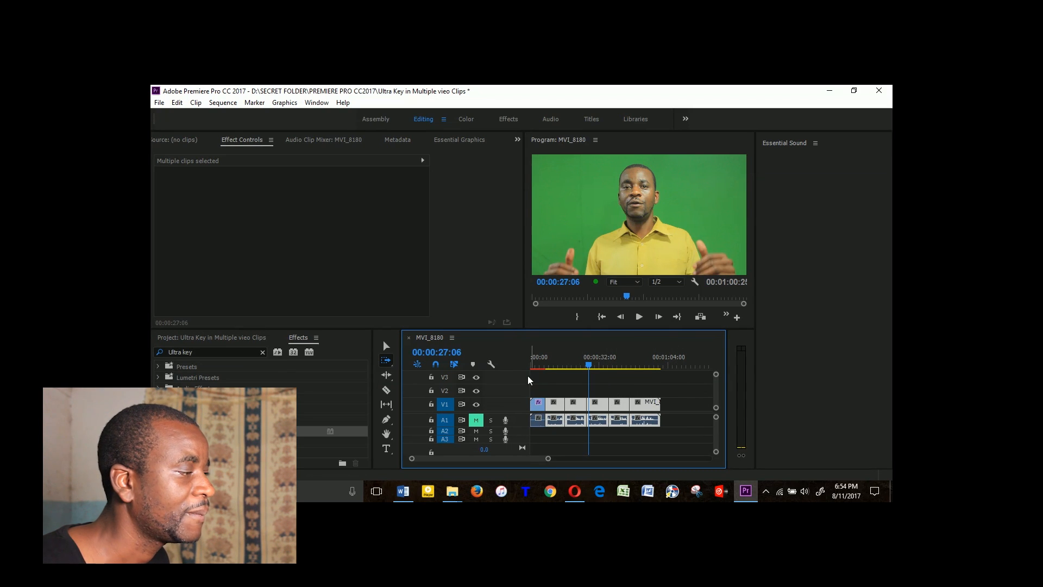
{"action": "mouse_move", "coordinate": [611, 385]}
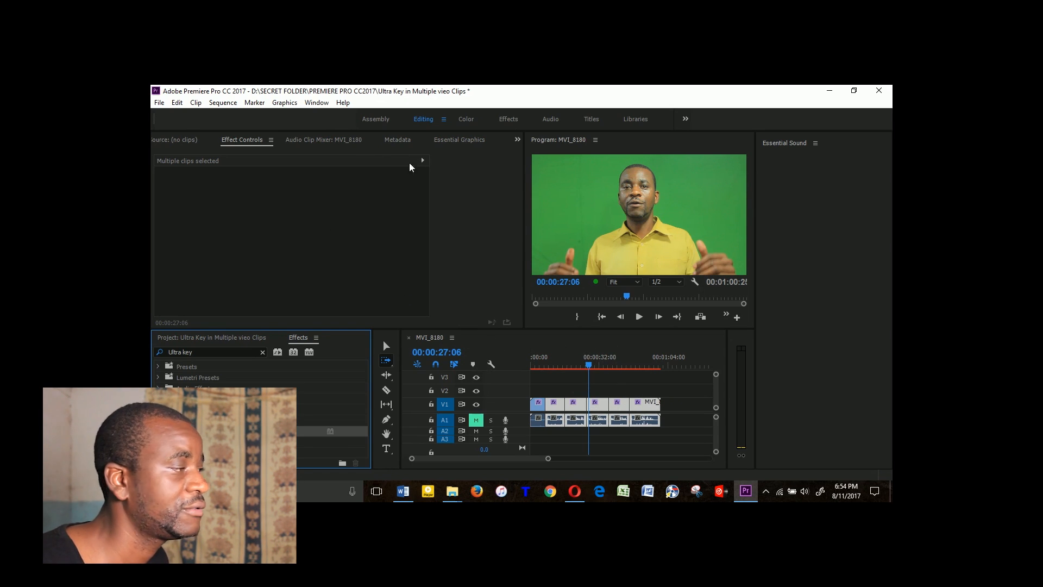
{"action": "mouse_move", "coordinate": [251, 348]}
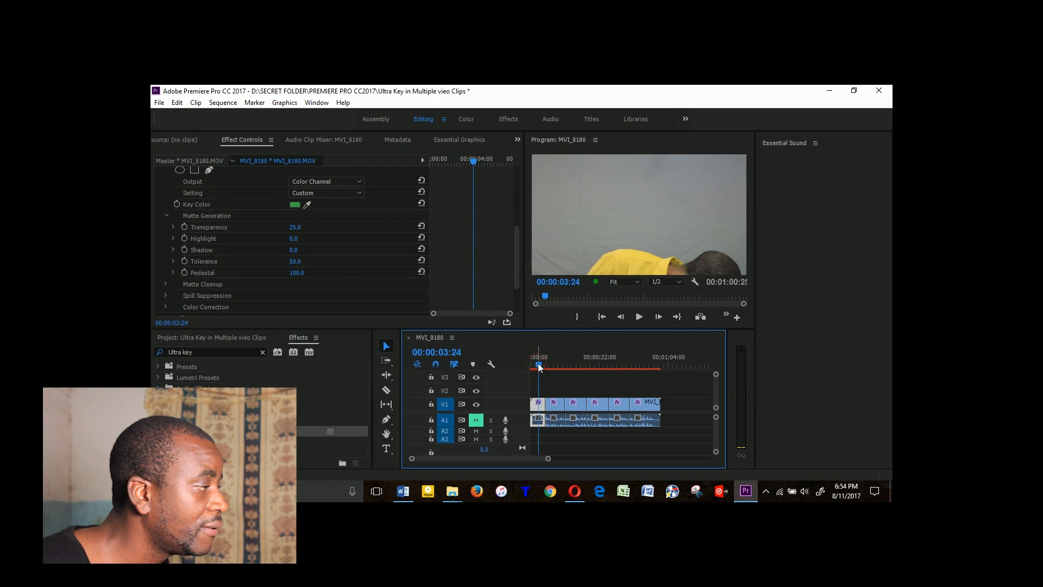
Set the first clip's Ultra Key Output to Alpha Channel and bring up the effect's options.
{"action": "left_click", "coordinate": [324, 181]}
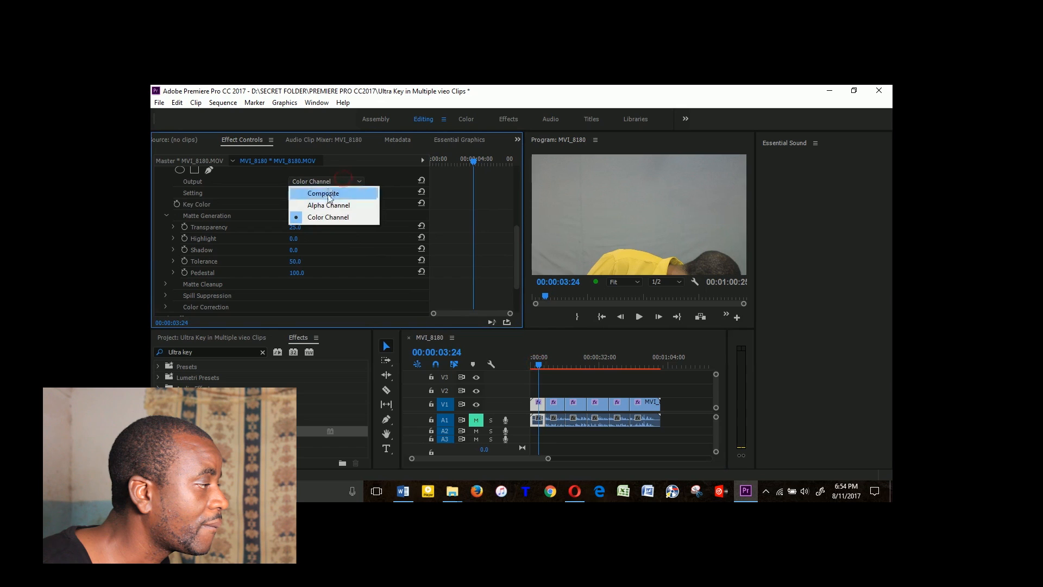
{"action": "left_click", "coordinate": [328, 206]}
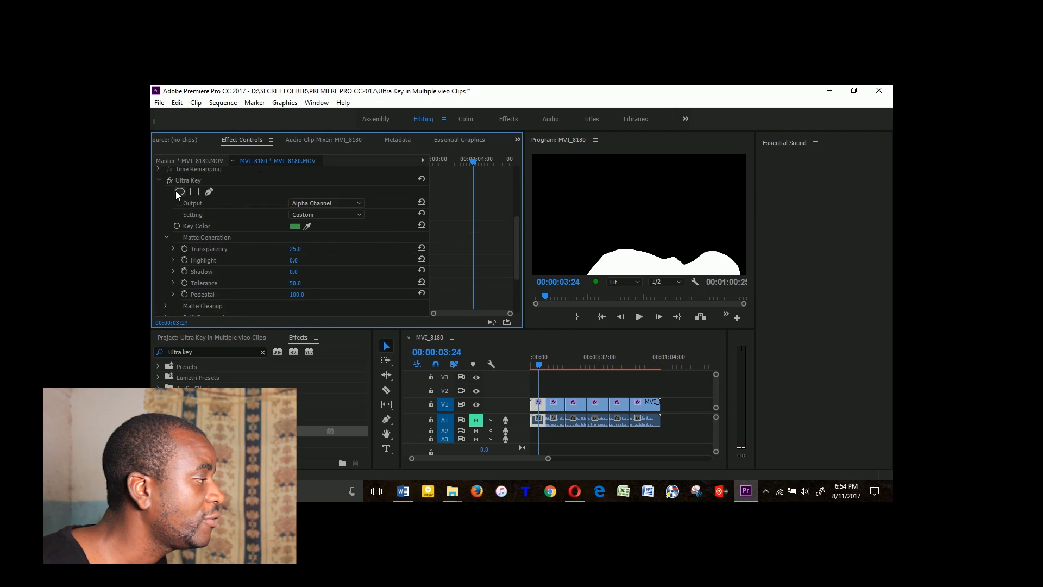
{"action": "right_click", "coordinate": [187, 180]}
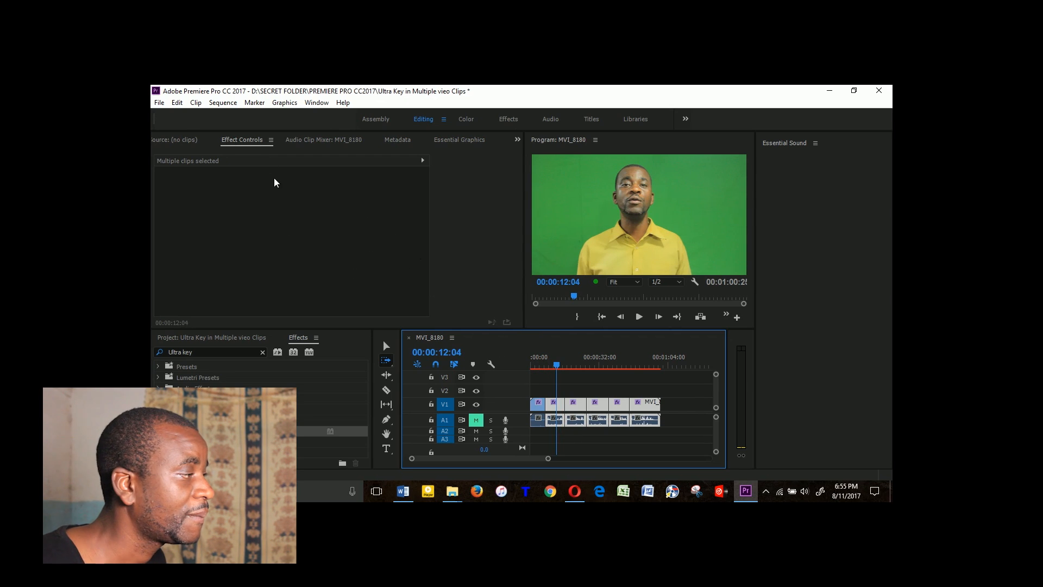
{"action": "mouse_move", "coordinate": [241, 171]}
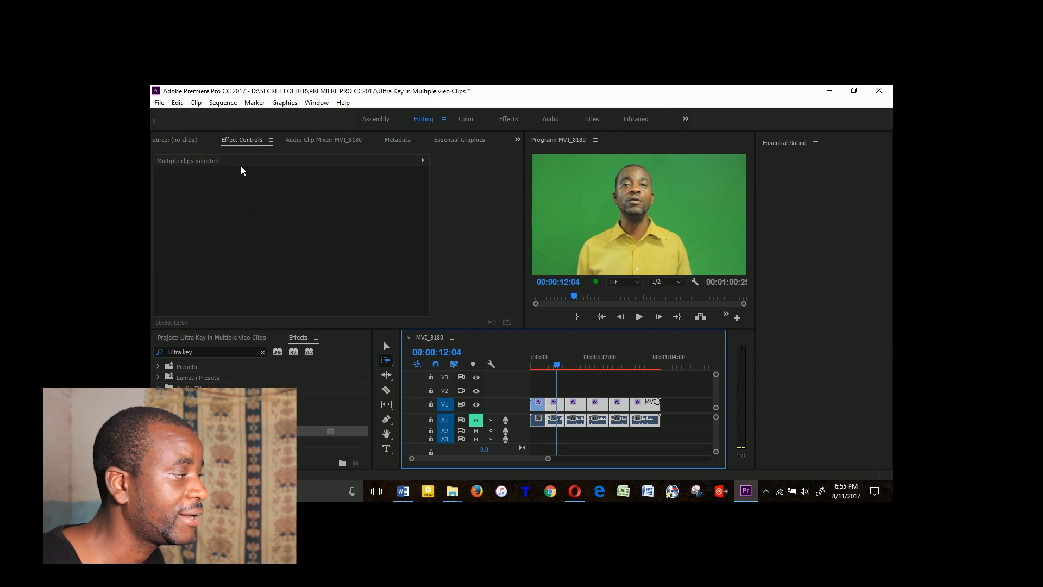
{"action": "mouse_move", "coordinate": [414, 289]}
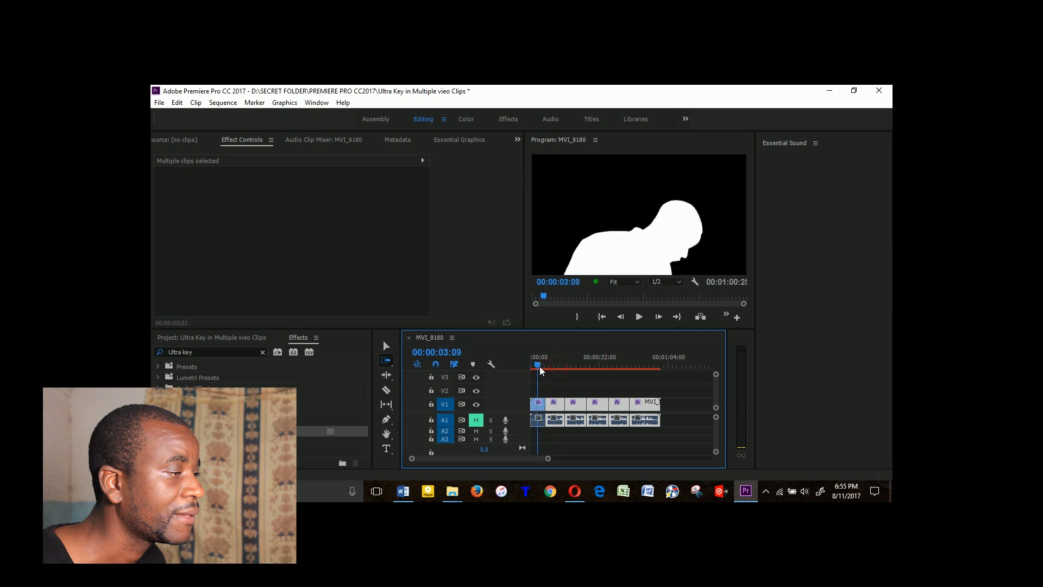
{"action": "left_click", "coordinate": [596, 365]}
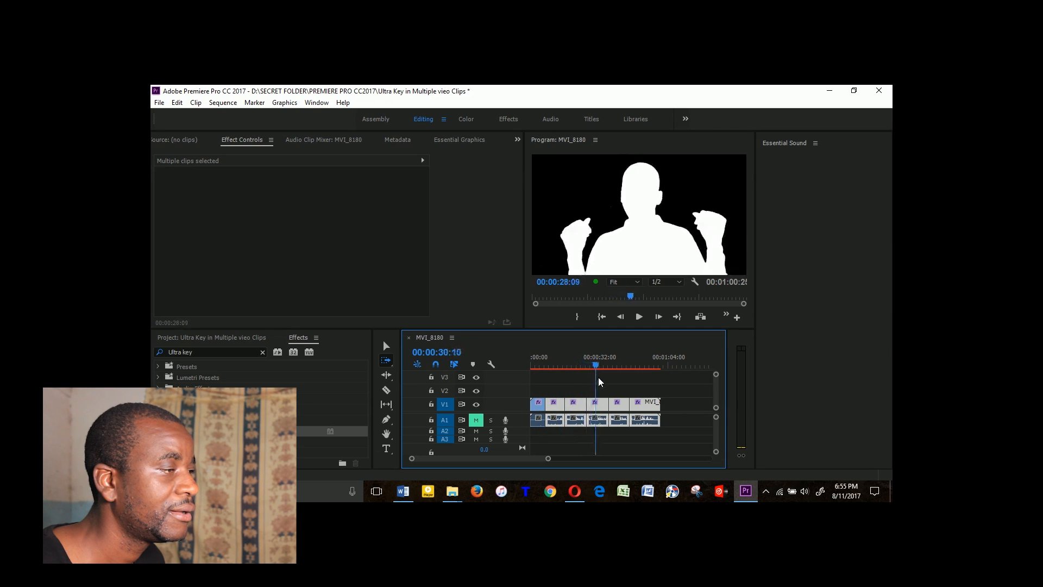
{"action": "left_click", "coordinate": [644, 365]}
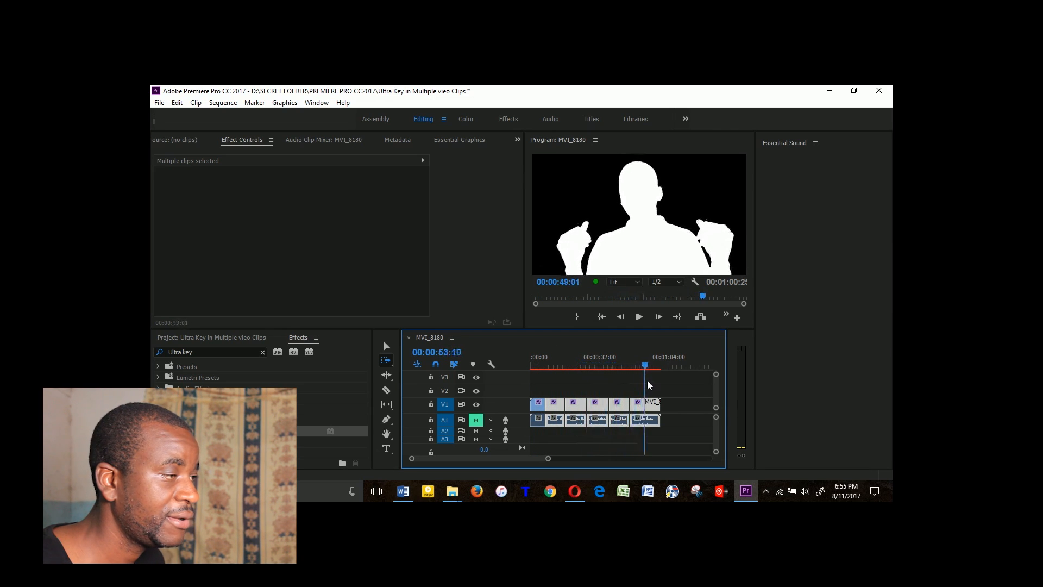
{"action": "left_click", "coordinate": [580, 365]}
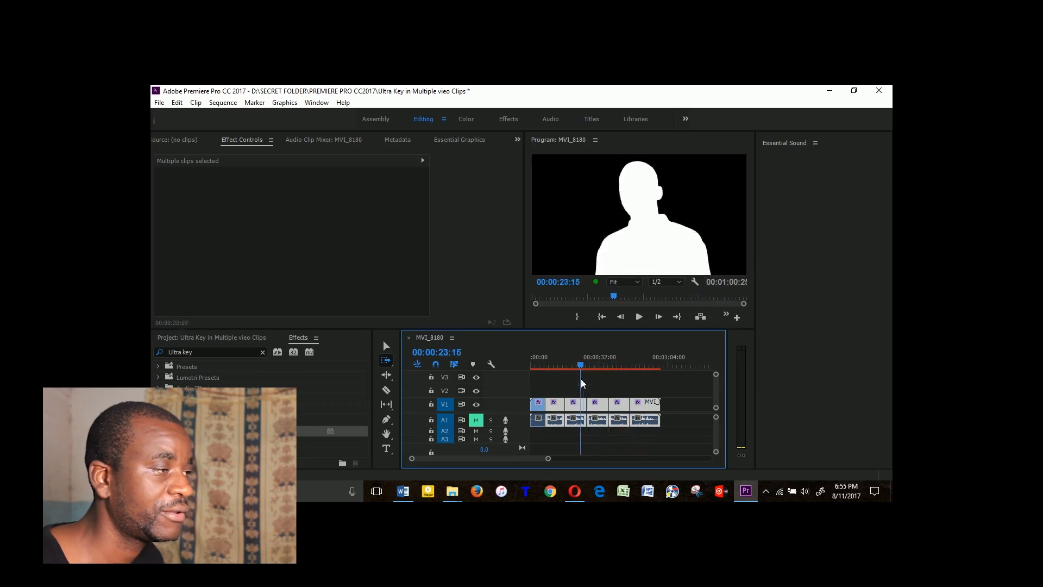
{"action": "left_click", "coordinate": [605, 365]}
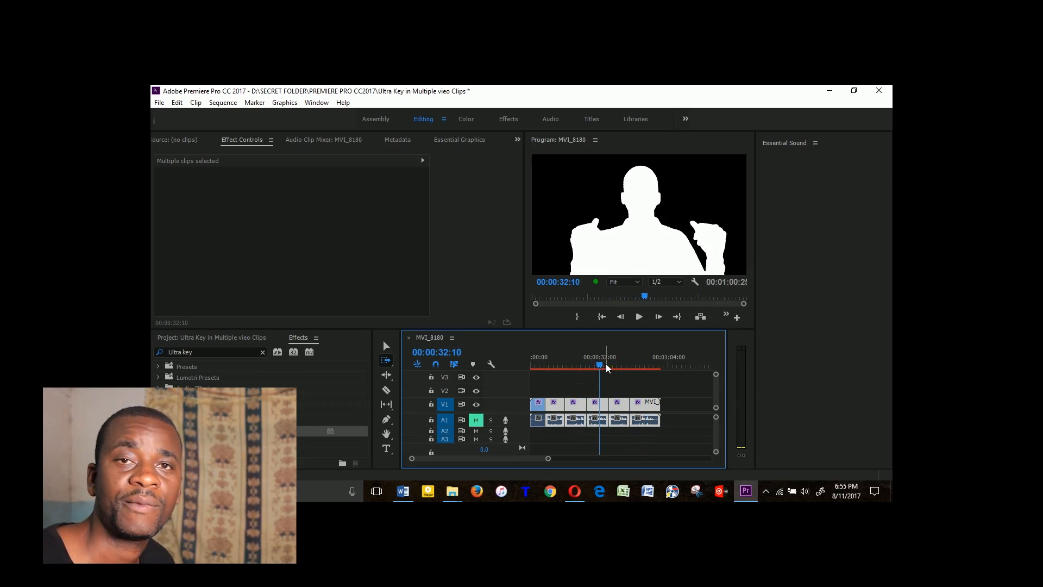